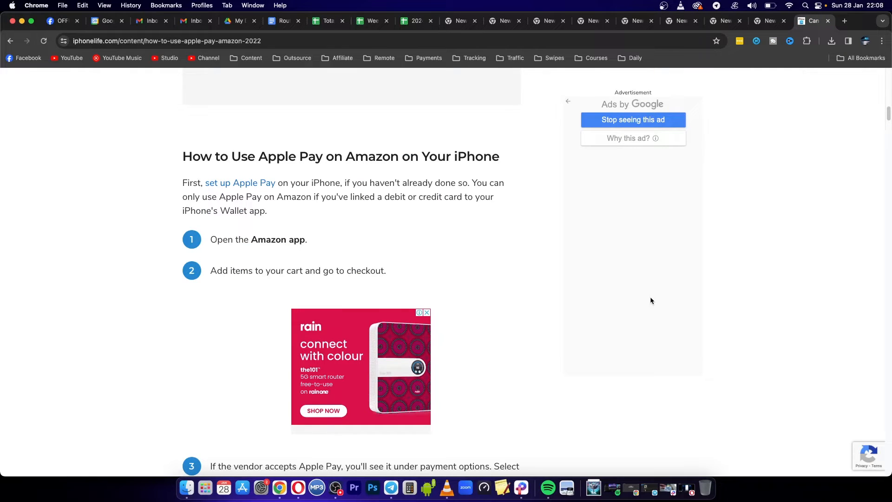
pyautogui.moveTo(532, 251)
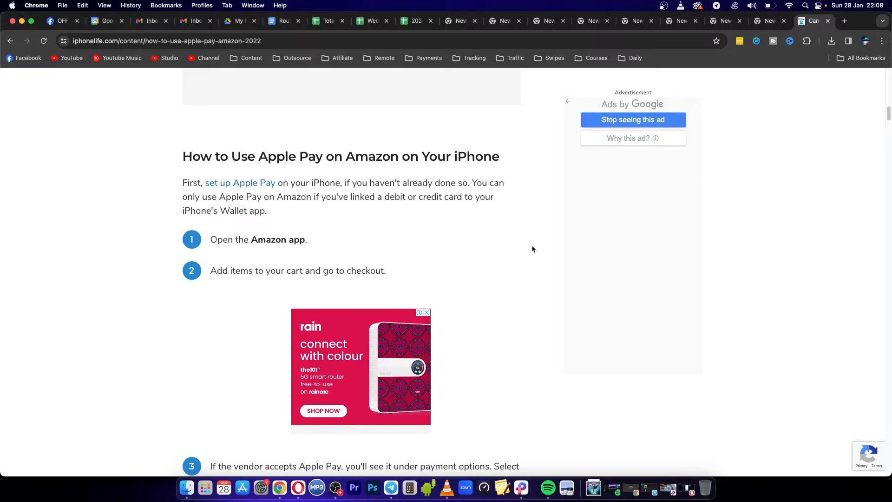
pyautogui.scroll(-3)
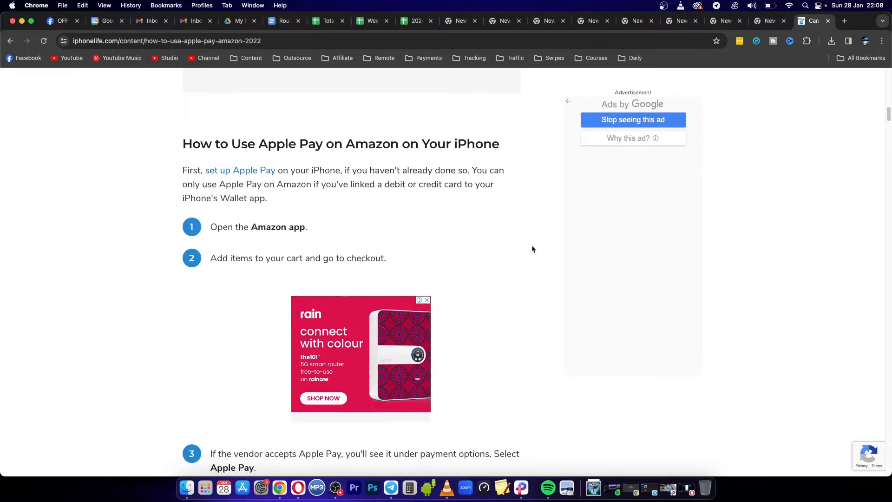
pyautogui.moveTo(515, 217)
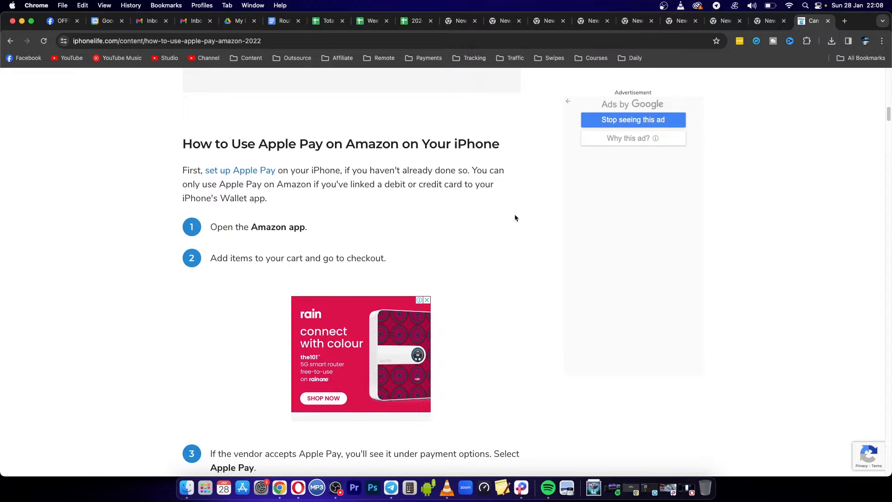
pyautogui.moveTo(183, 170)
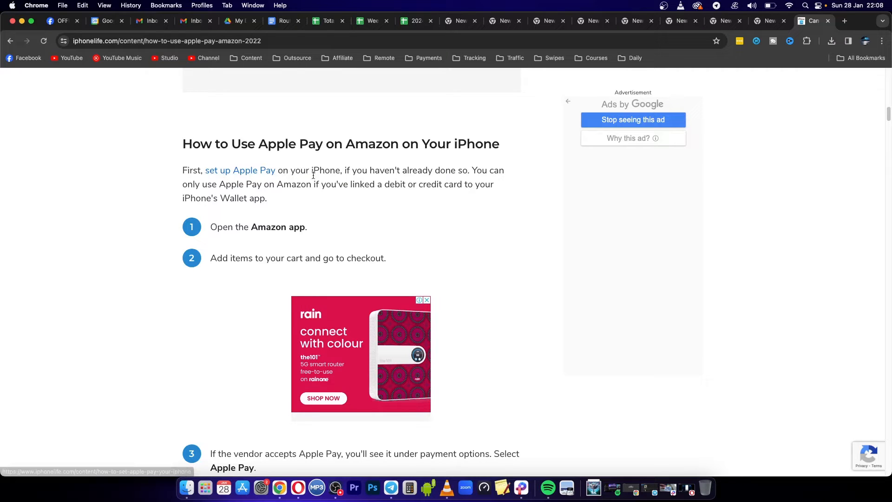
pyautogui.moveTo(437, 171)
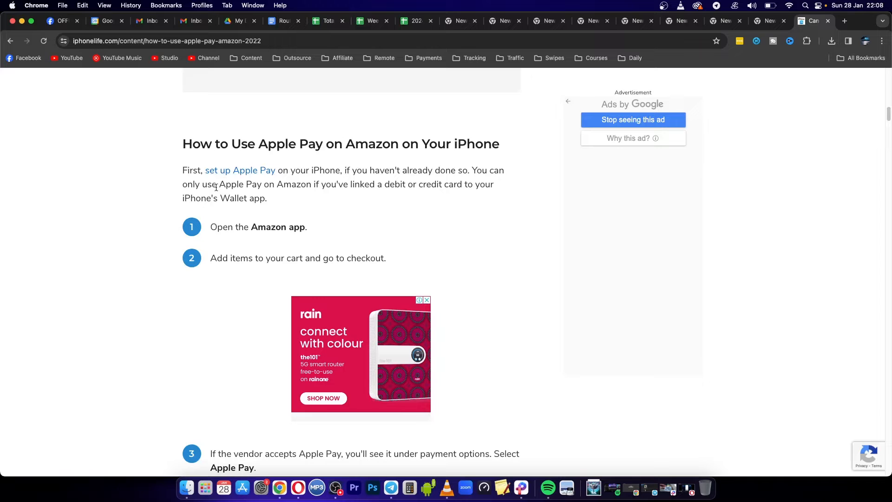
pyautogui.moveTo(344, 190)
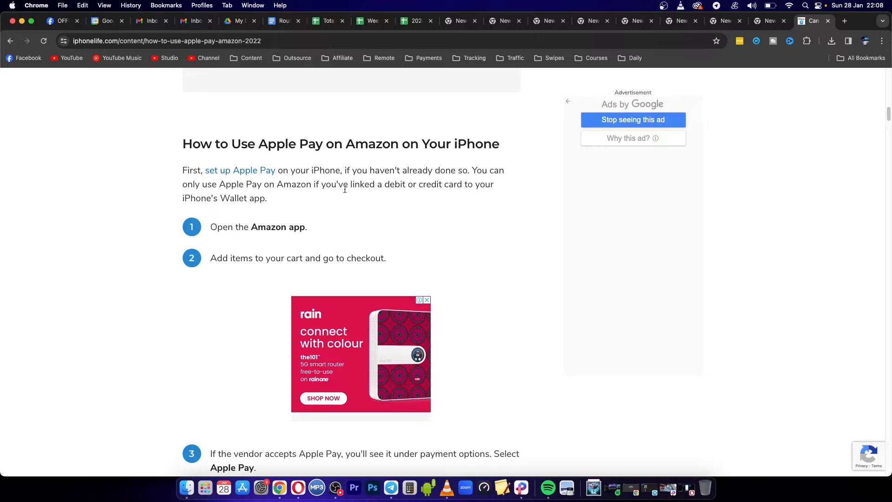
pyautogui.moveTo(385, 190)
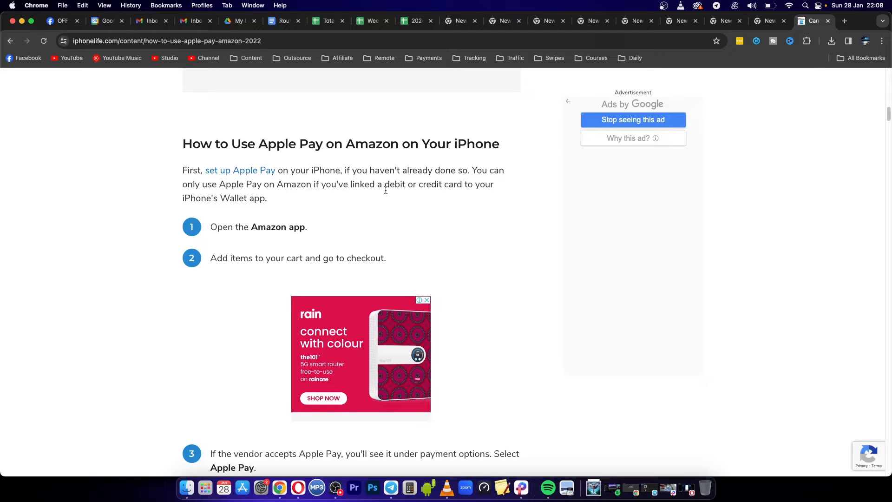
pyautogui.moveTo(308, 204)
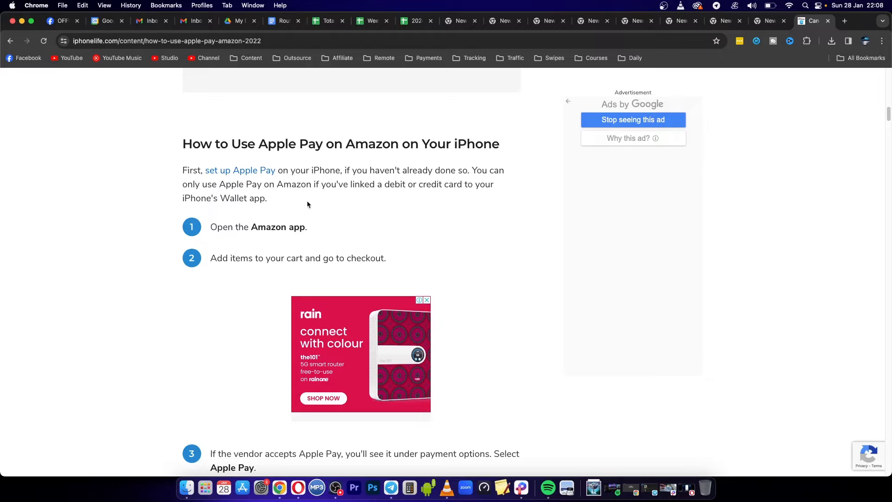
pyautogui.moveTo(396, 190)
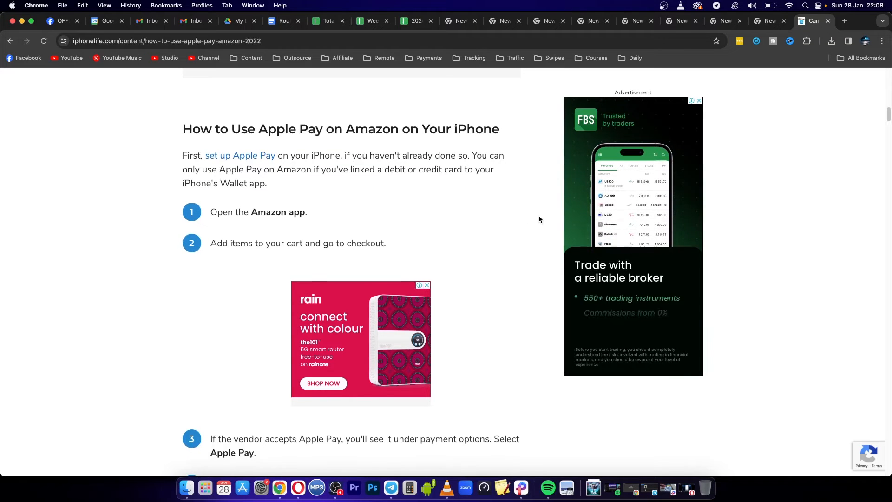
pyautogui.scroll(-3)
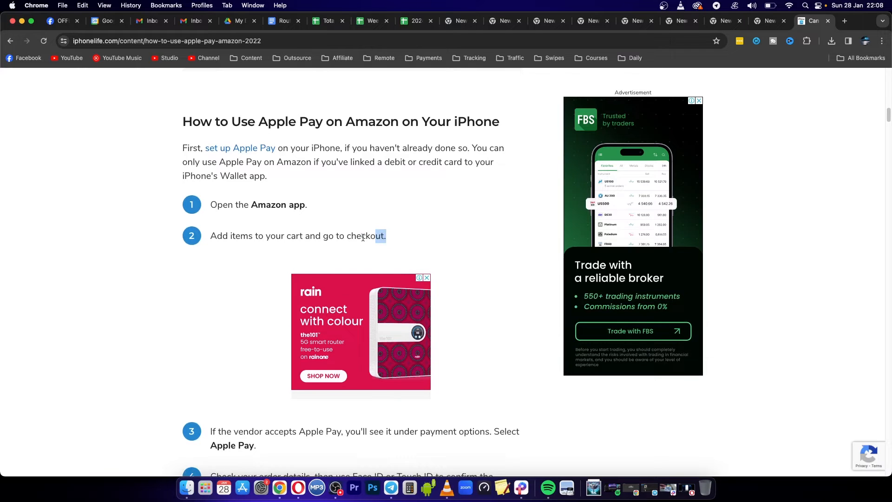
pyautogui.scroll(-3)
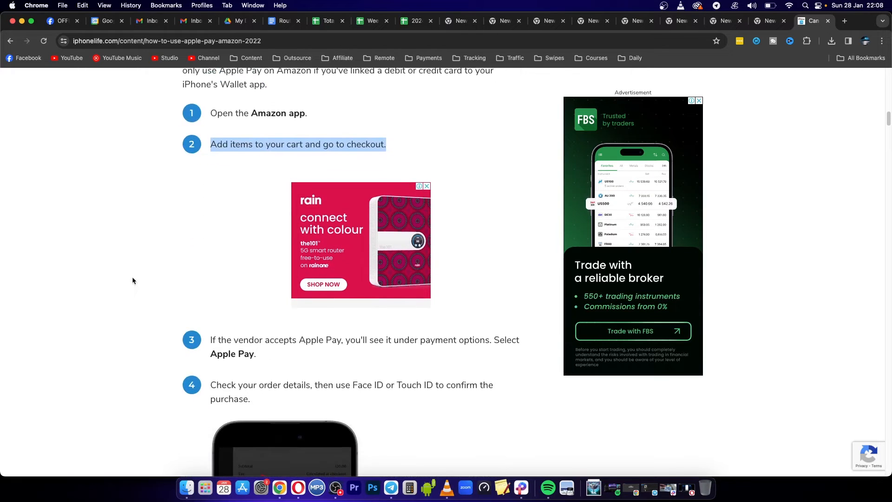
pyautogui.scroll(-3)
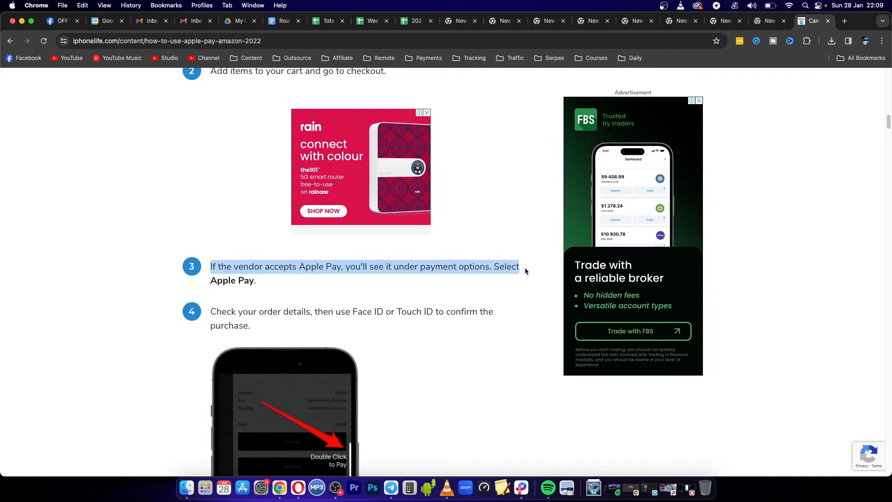
pyautogui.scroll(-3)
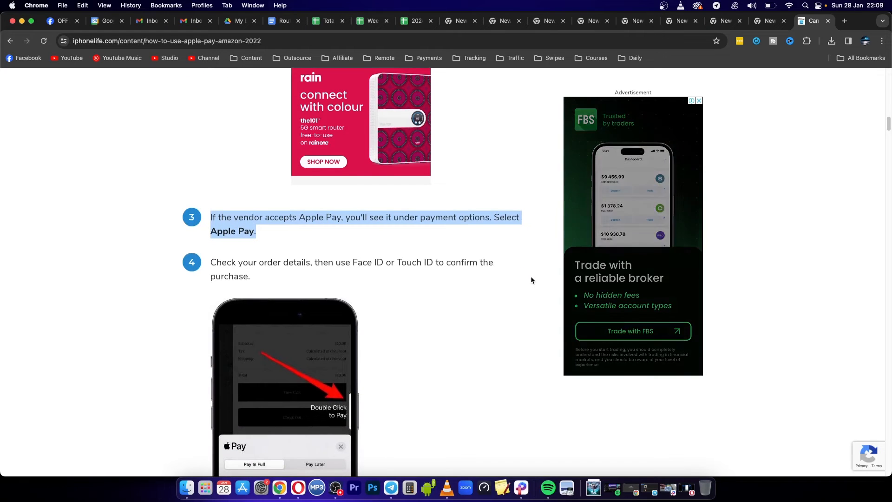
pyautogui.scroll(-3)
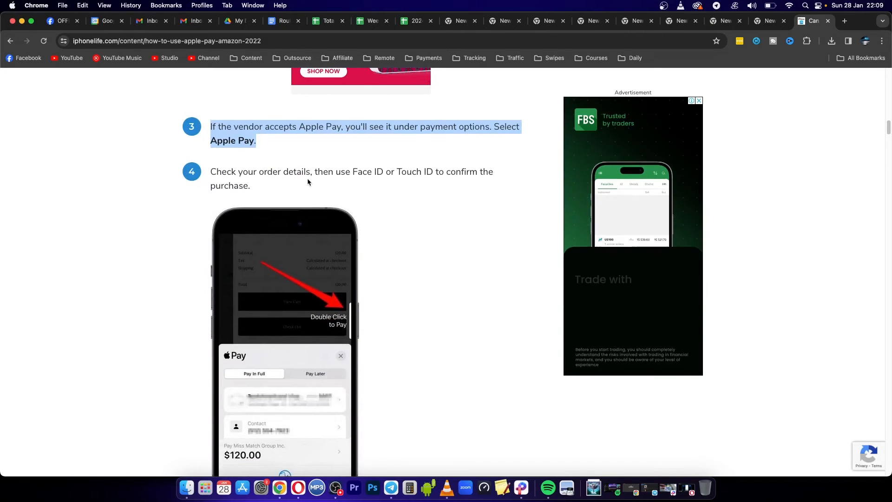
pyautogui.moveTo(408, 178)
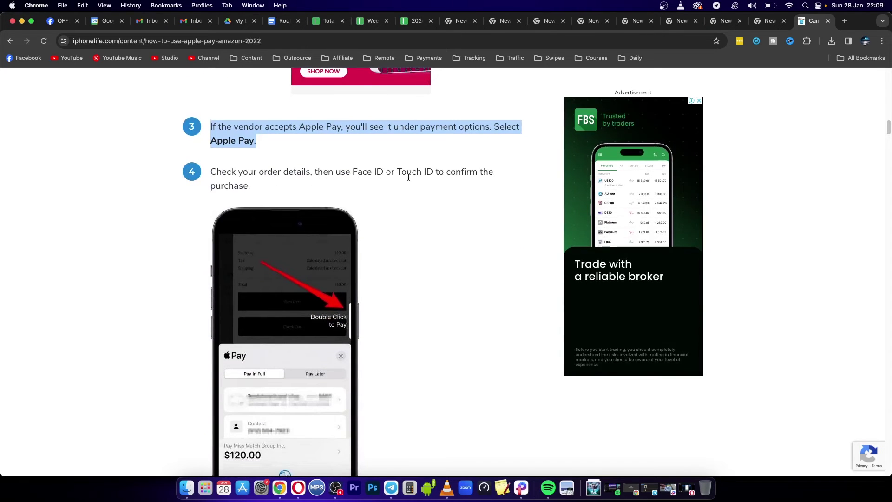
pyautogui.scroll(-3)
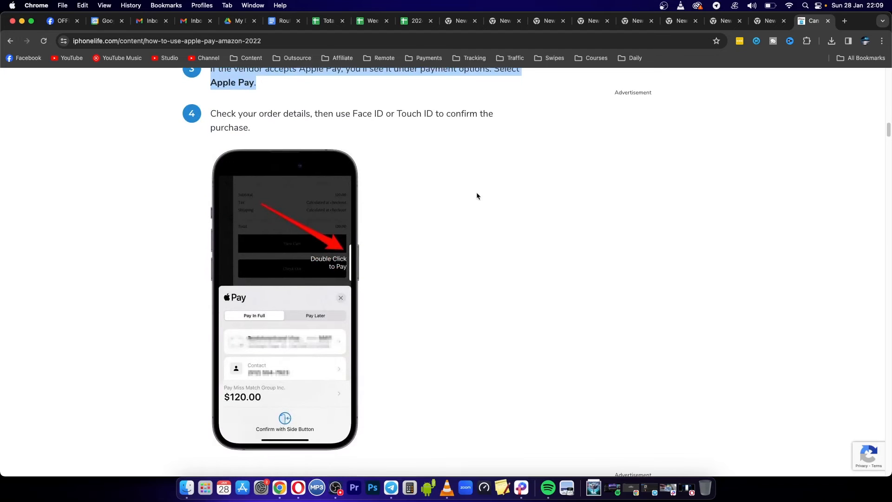
pyautogui.scroll(-3)
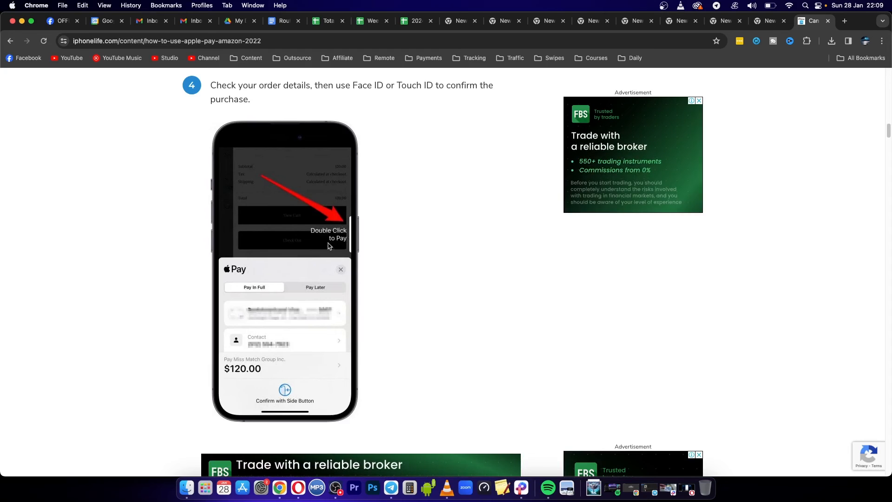
pyautogui.scroll(-3)
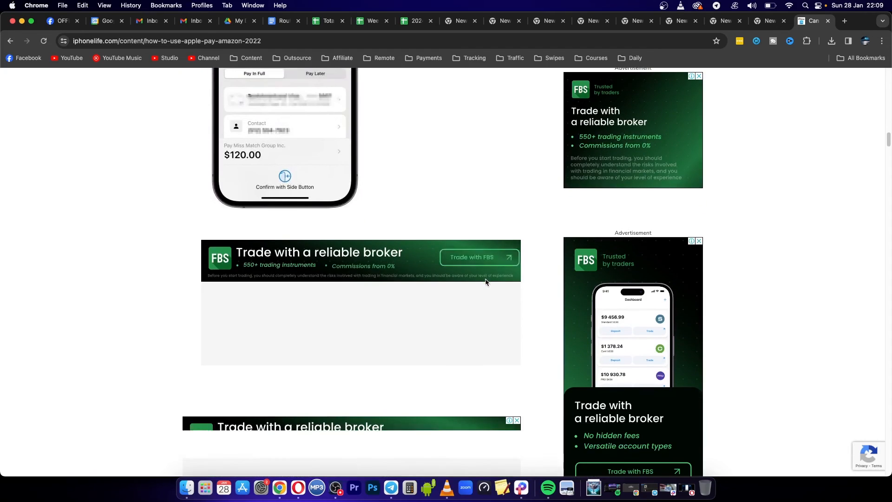